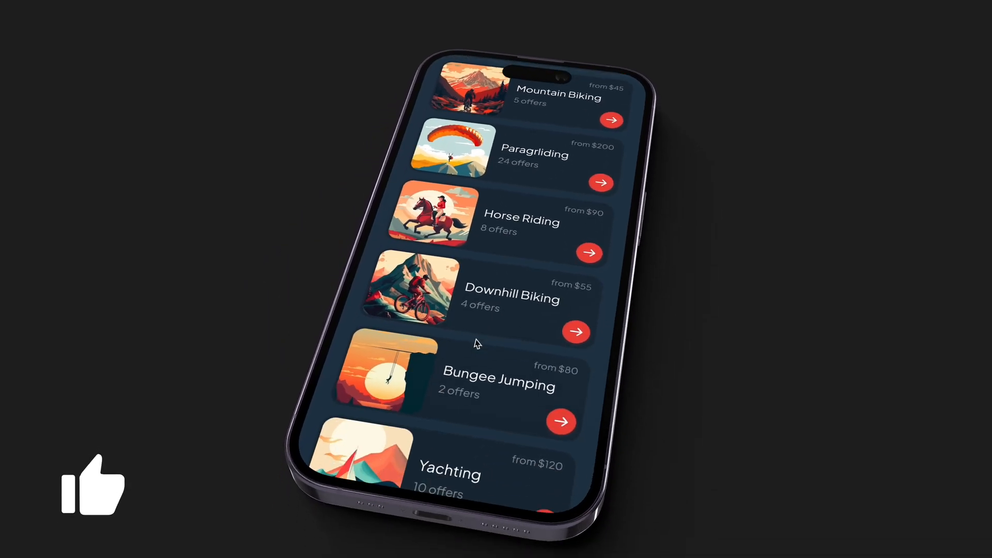
Step: Start a new untitled project with a blank black iPhone 14 Pro mockup from the welcome window
left_click(610, 120)
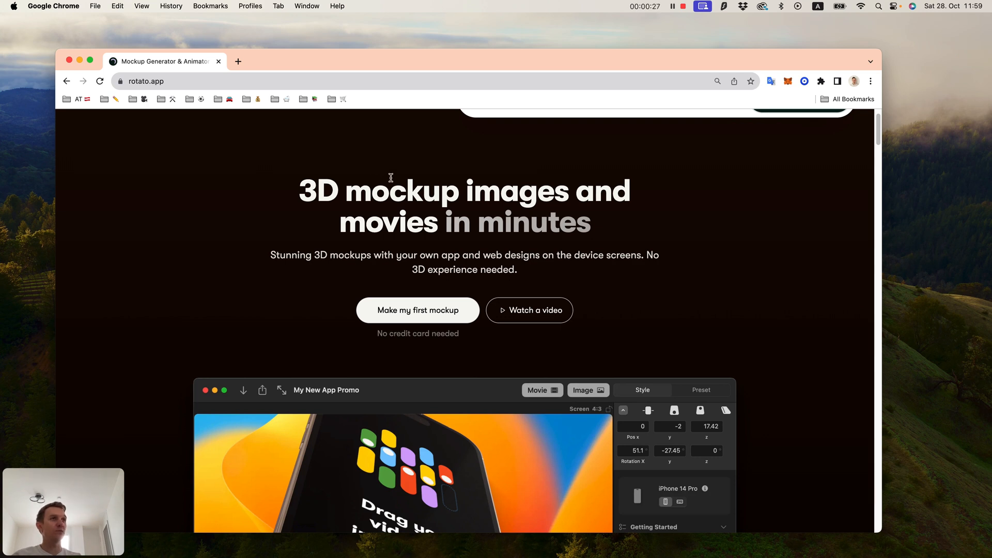
scroll("down", 3)
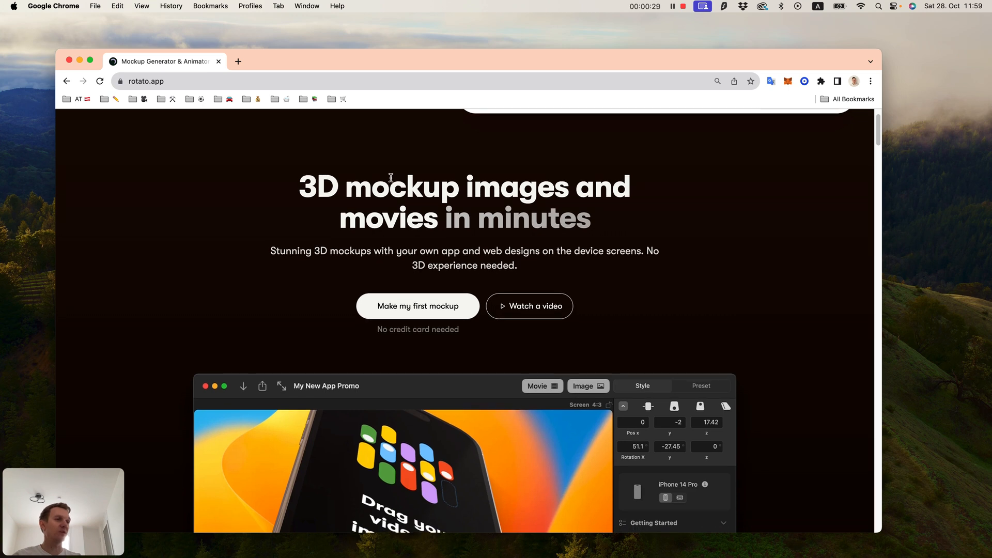
mouse_move(390, 175)
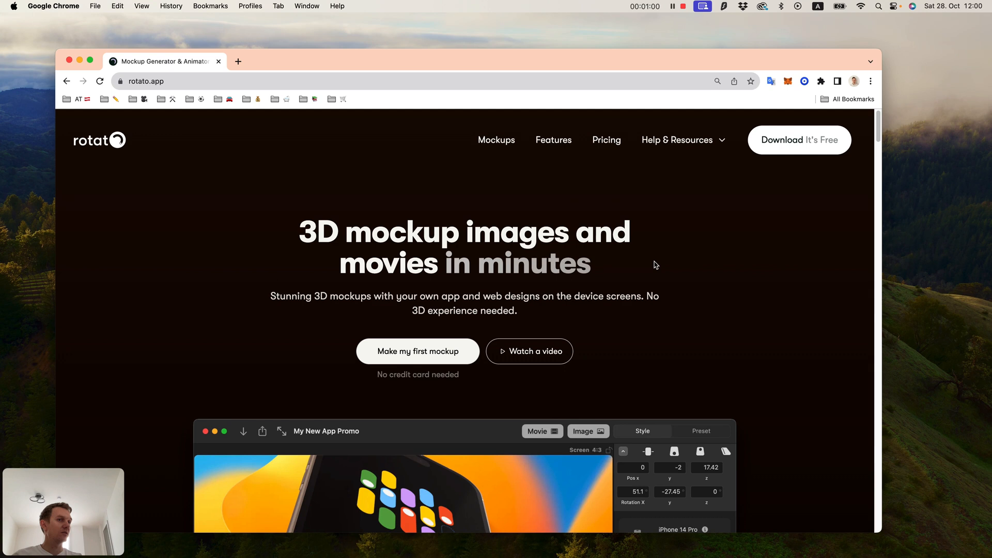
mouse_move(745, 188)
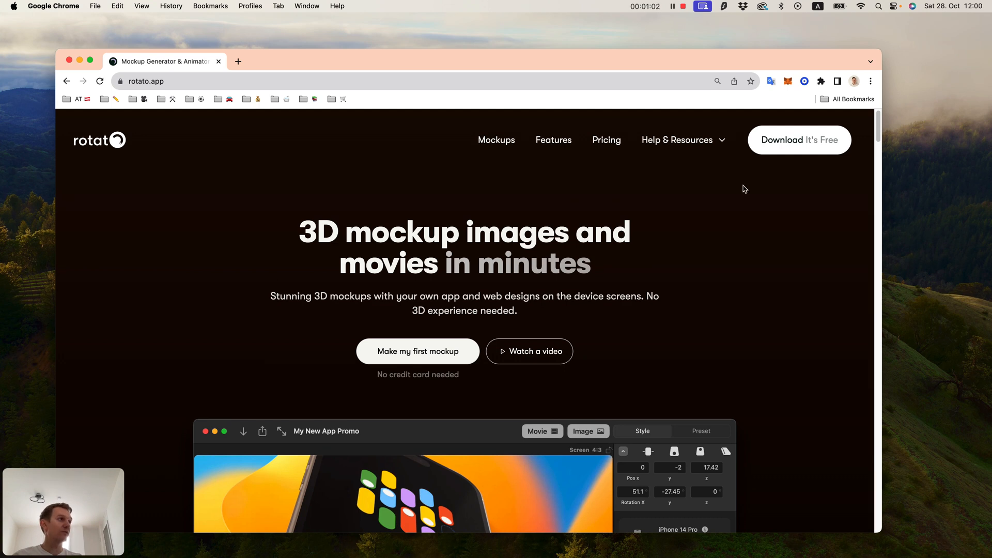
scroll("down", 3)
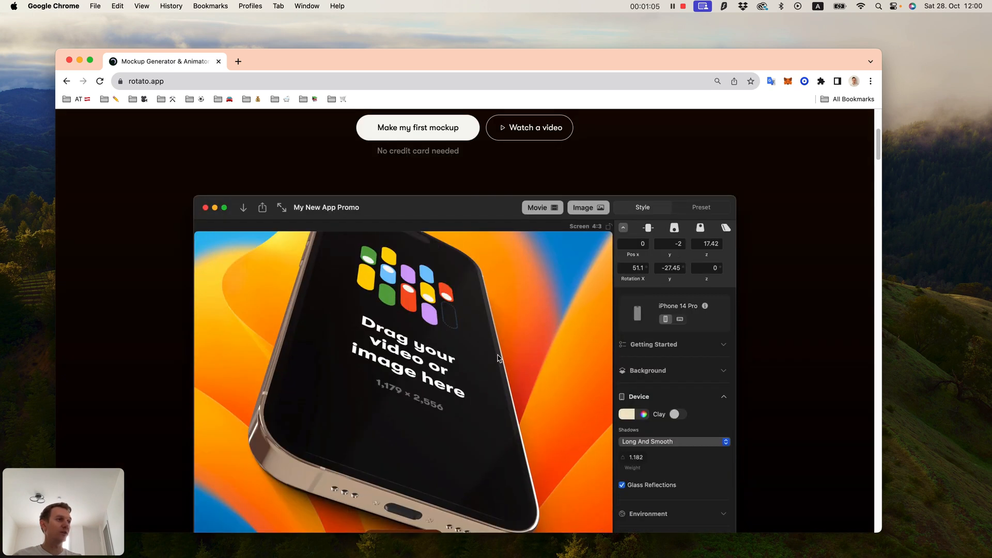
mouse_move(530, 433)
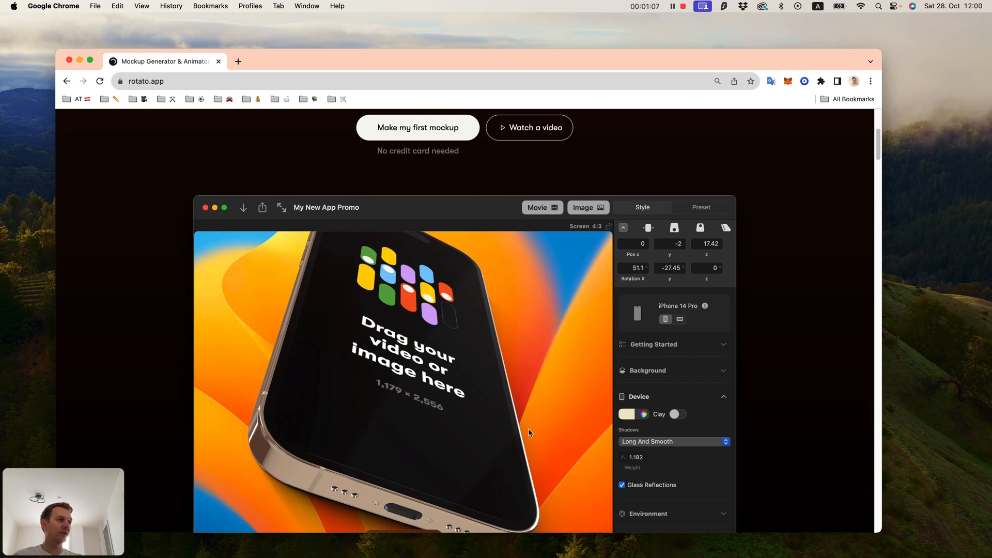
mouse_move(545, 392)
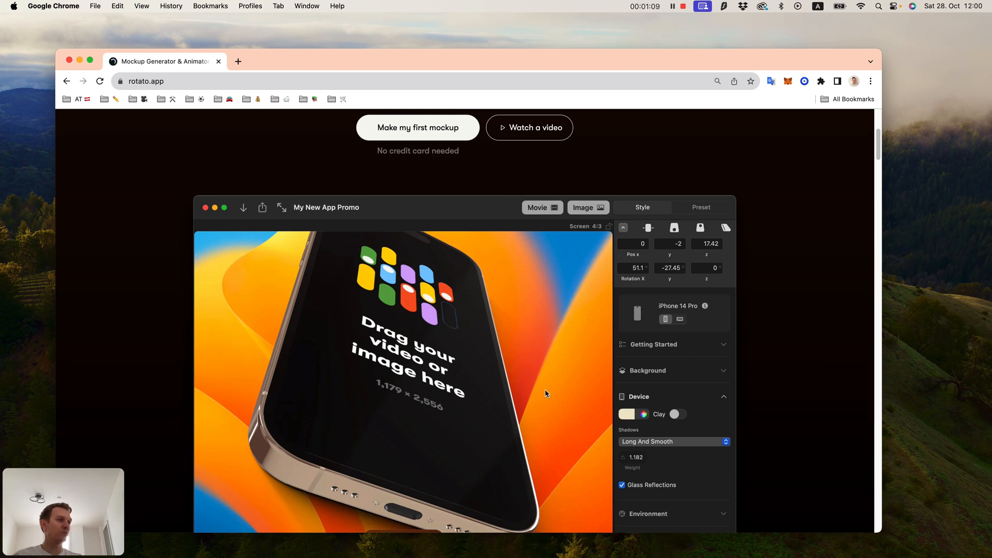
mouse_move(535, 325)
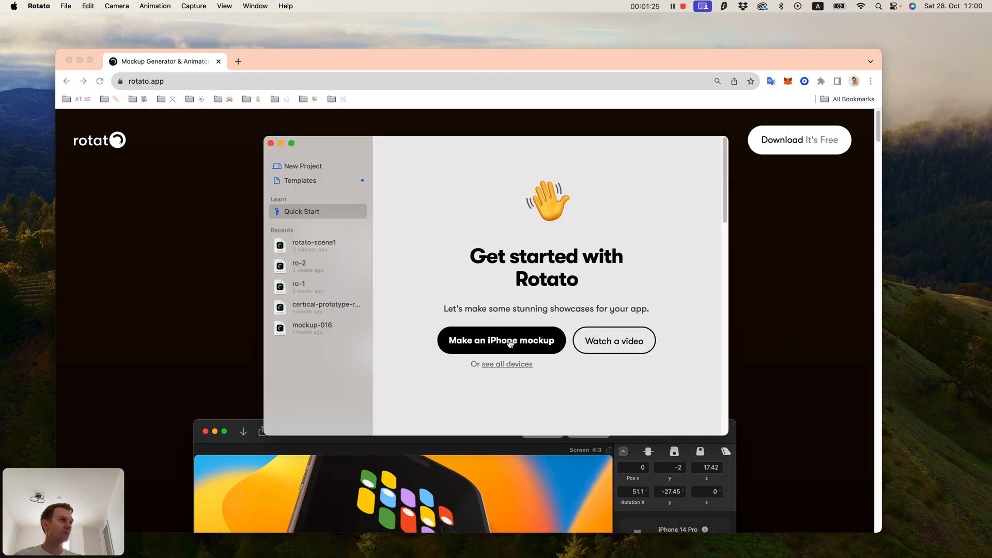
left_click(500, 340)
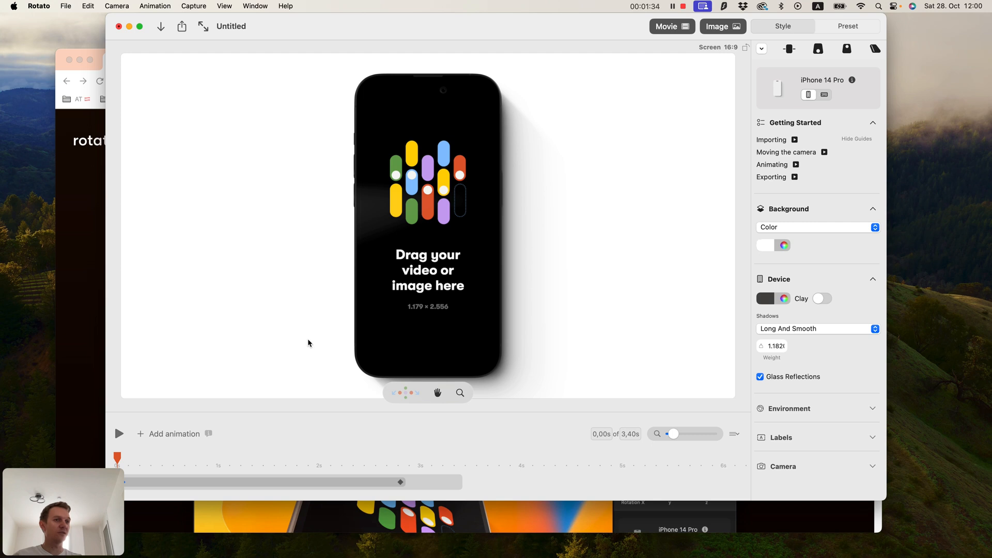
mouse_move(713, 122)
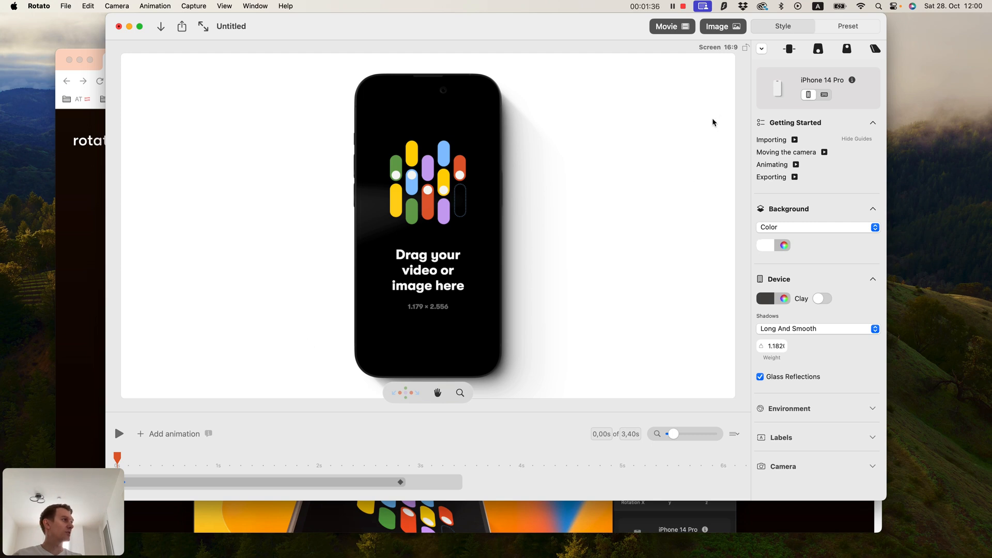
Step: Give the mockup a dark gray background and the purple official device color, leaving Clay off
left_click(765, 246)
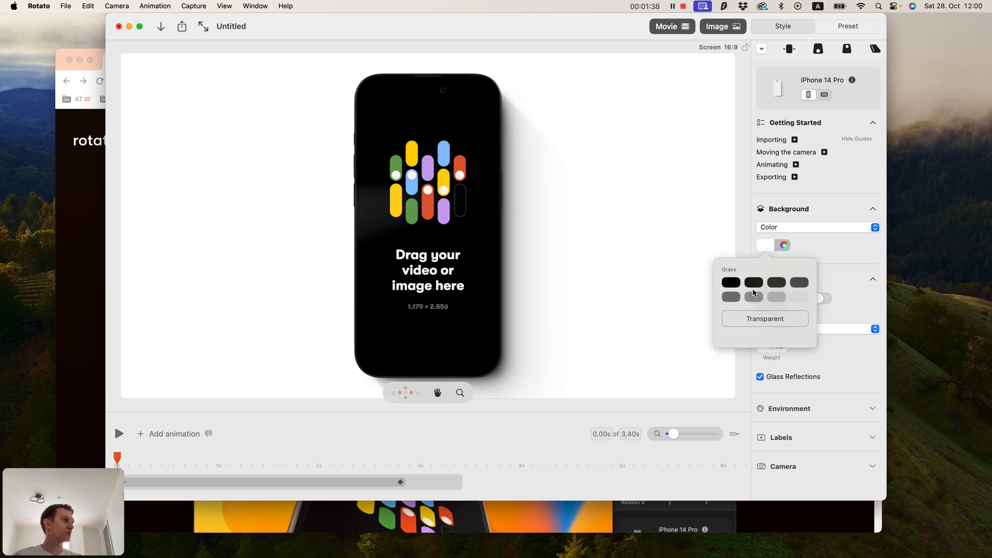
left_click(729, 282)
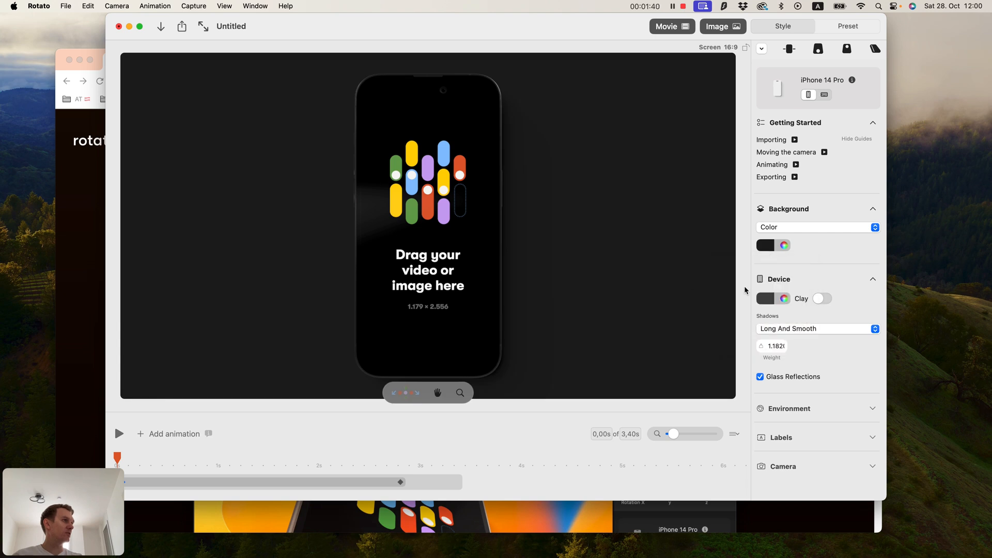
left_click(765, 298)
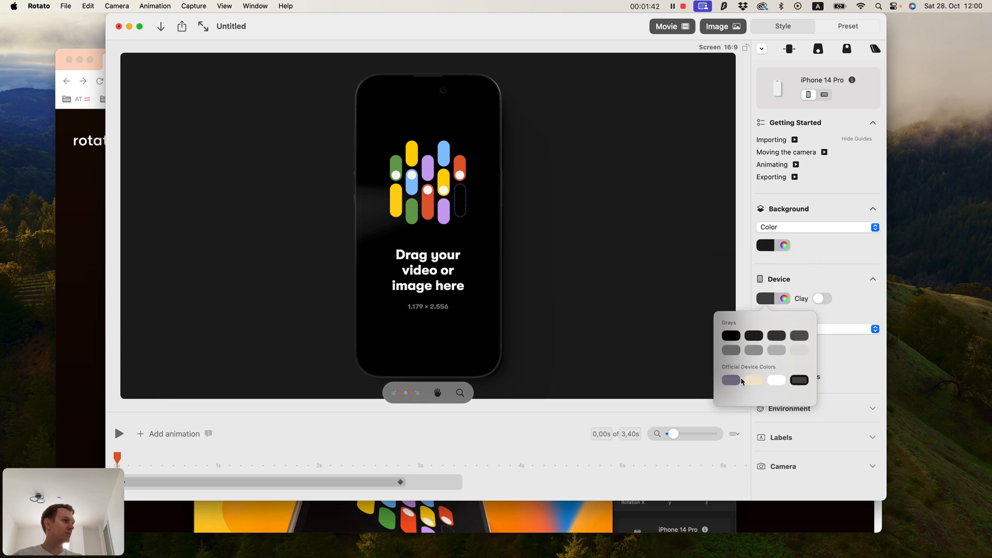
left_click(776, 381)
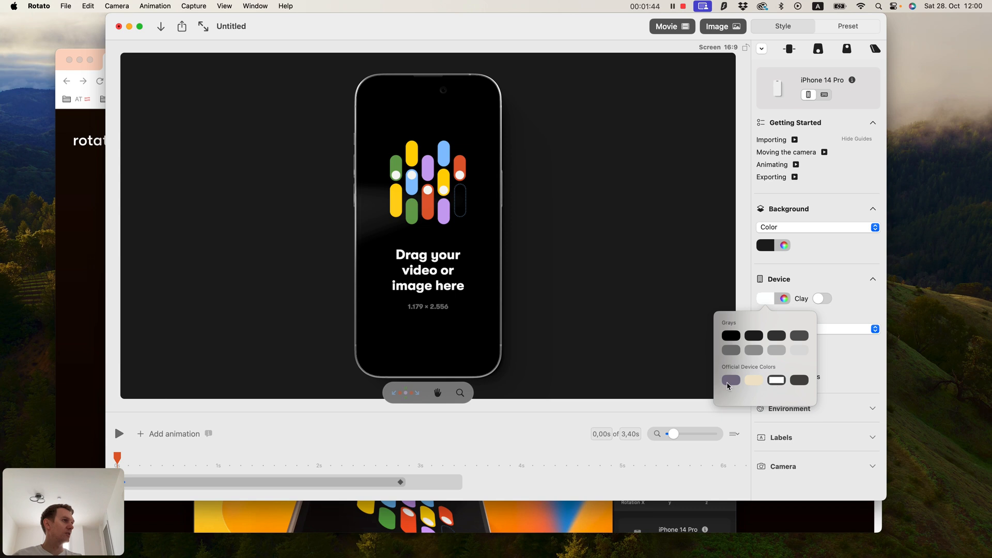
left_click(731, 379)
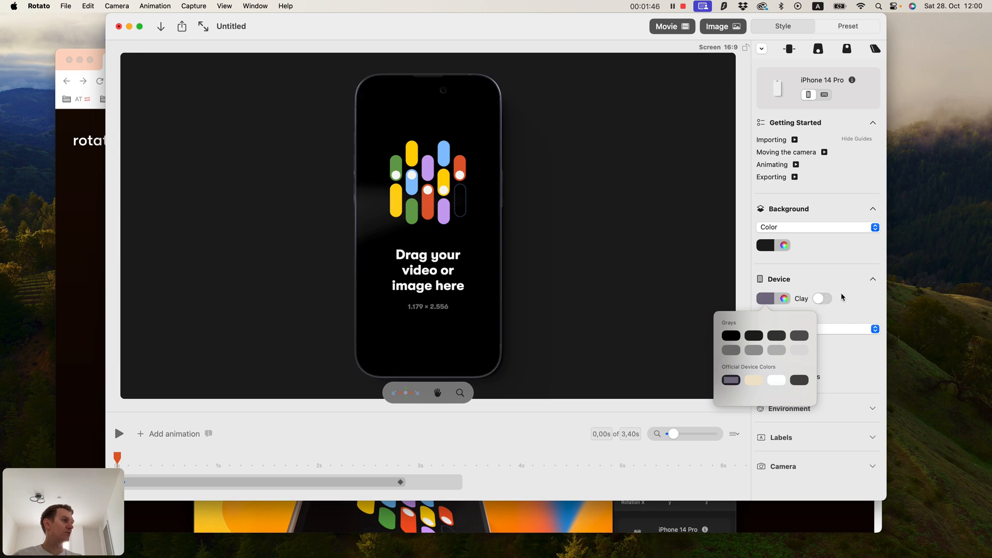
left_click(821, 298)
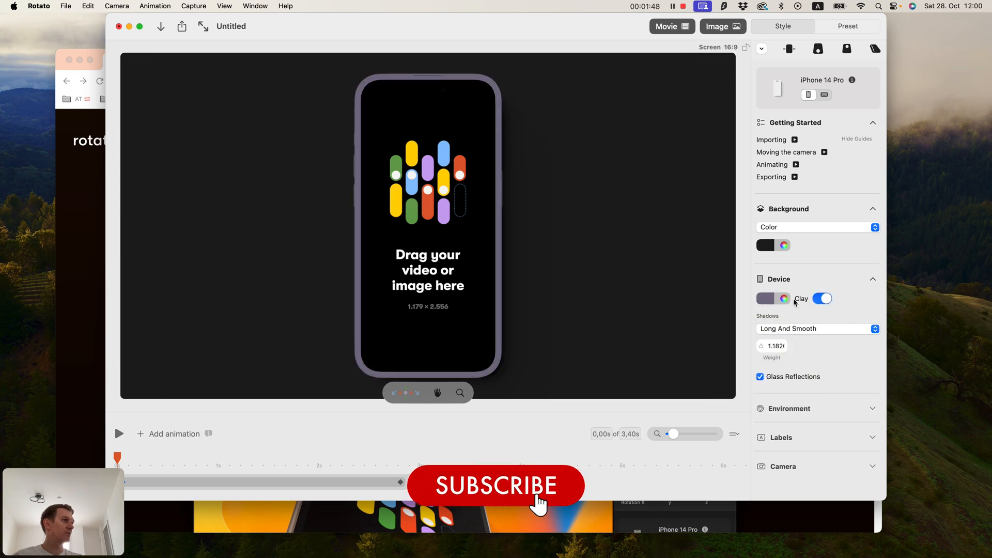
left_click(821, 298)
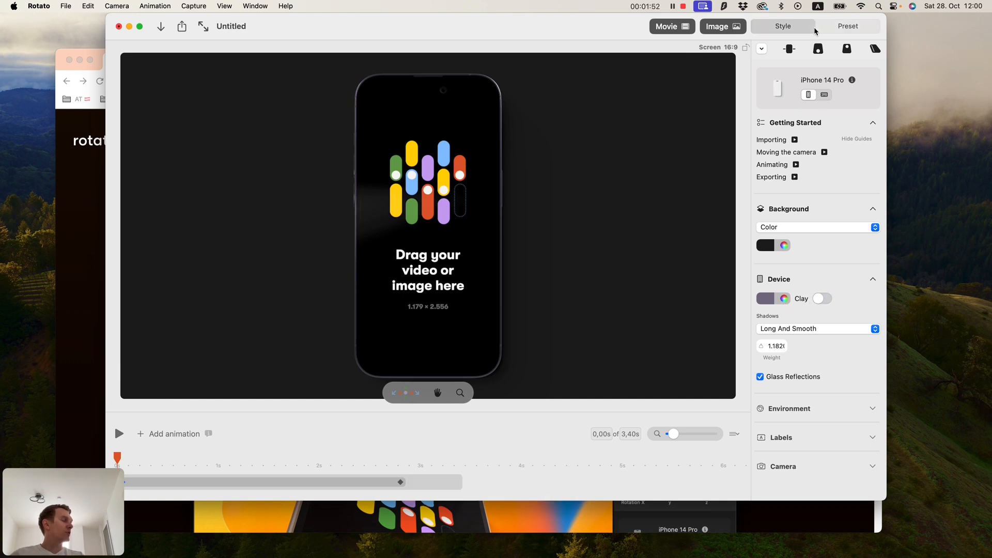
Step: Apply a camera animation preset that moves from the phone's cameras to its screen and preview it
left_click(847, 26)
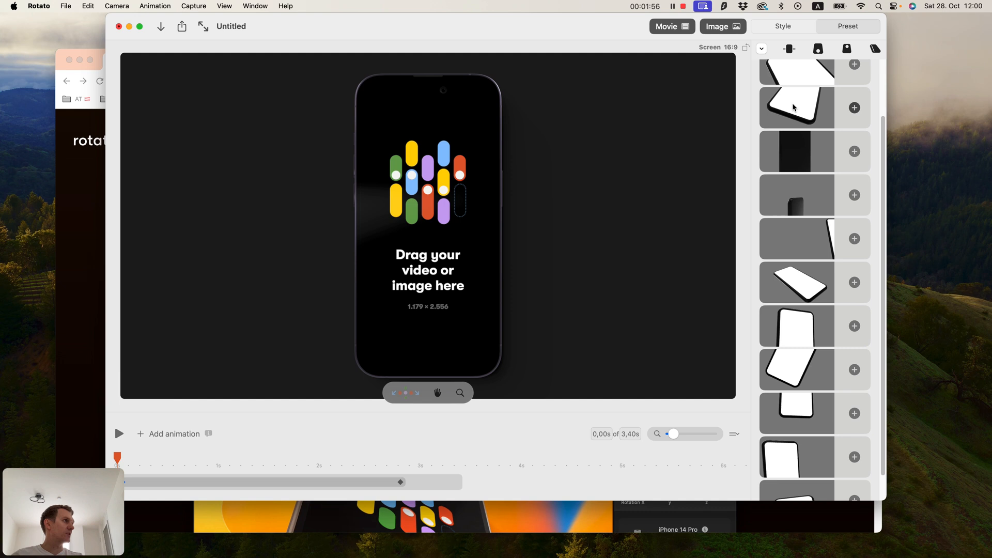
scroll("down", 3)
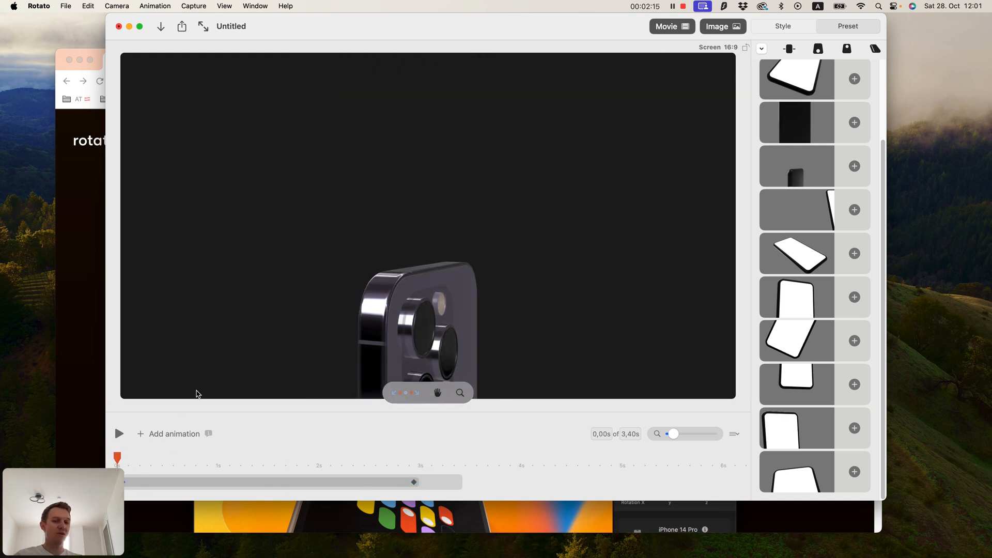
left_click(118, 433)
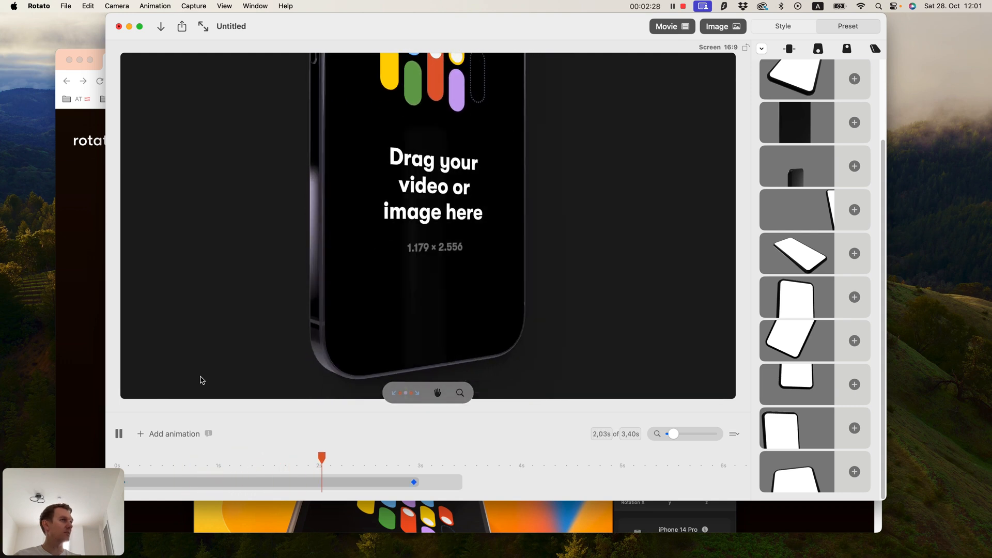
left_click_drag(321, 456, 227, 456)
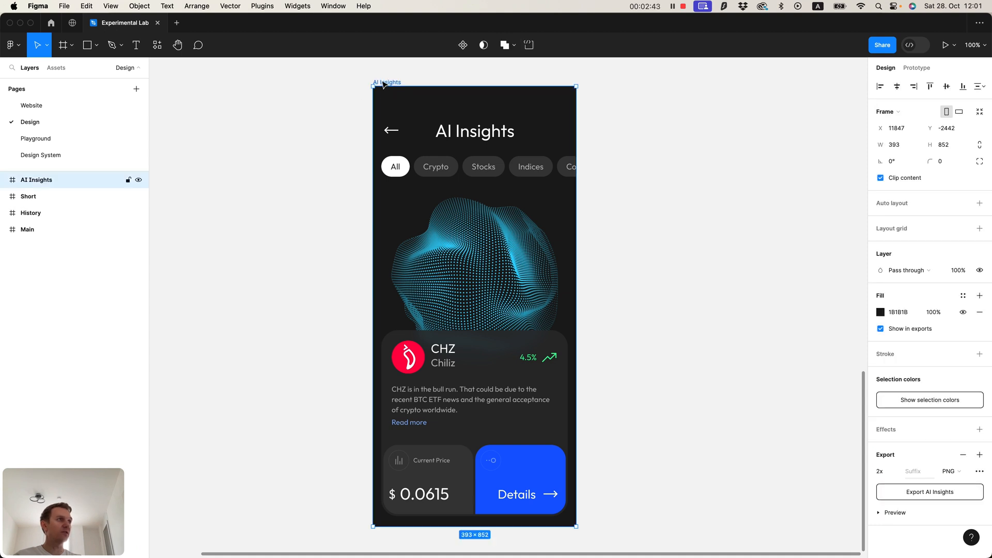
Step: Export the AI Insights frame from Figma as a 3x PNG named AI Insights.png in Downloads
left_click(879, 471)
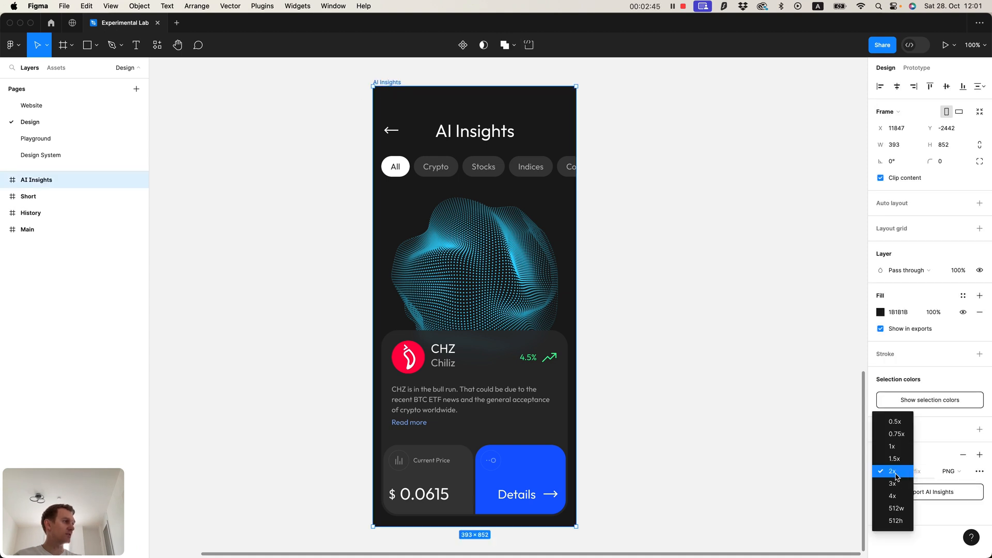
left_click(891, 483)
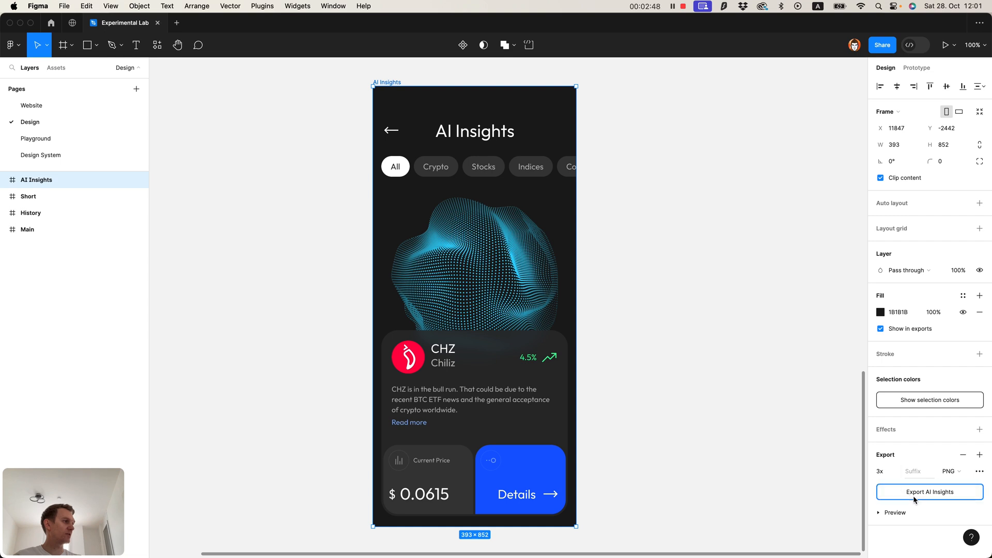
left_click(929, 492)
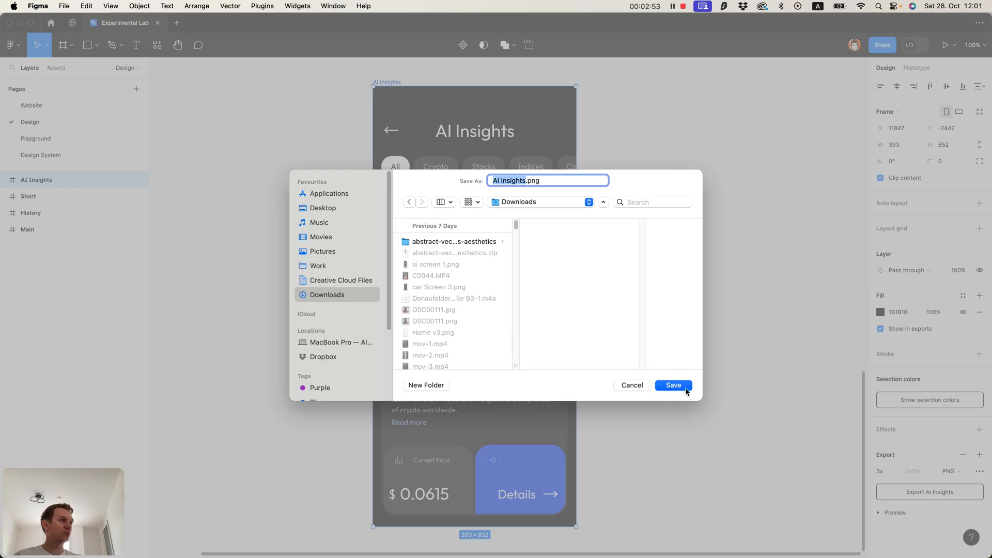
left_click(672, 385)
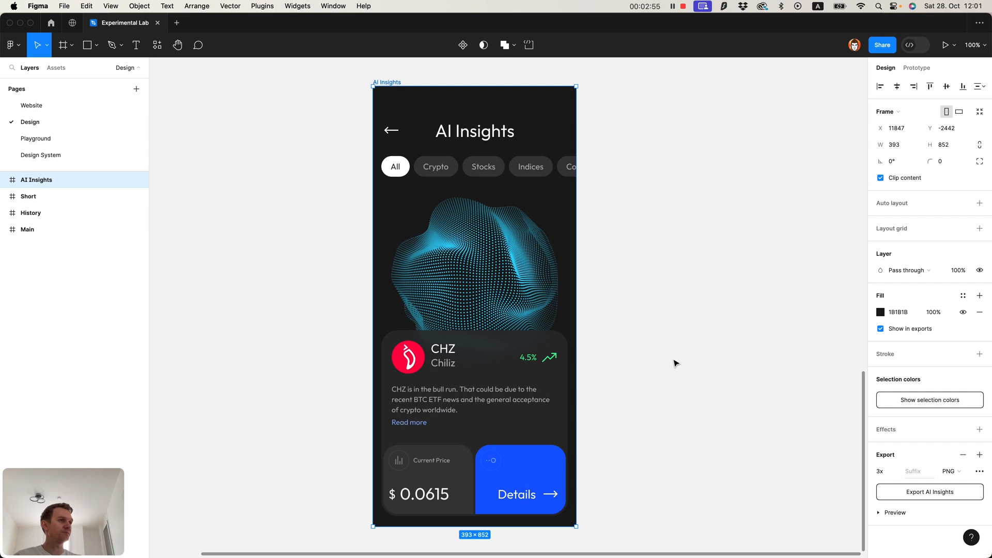
left_click(252, 542)
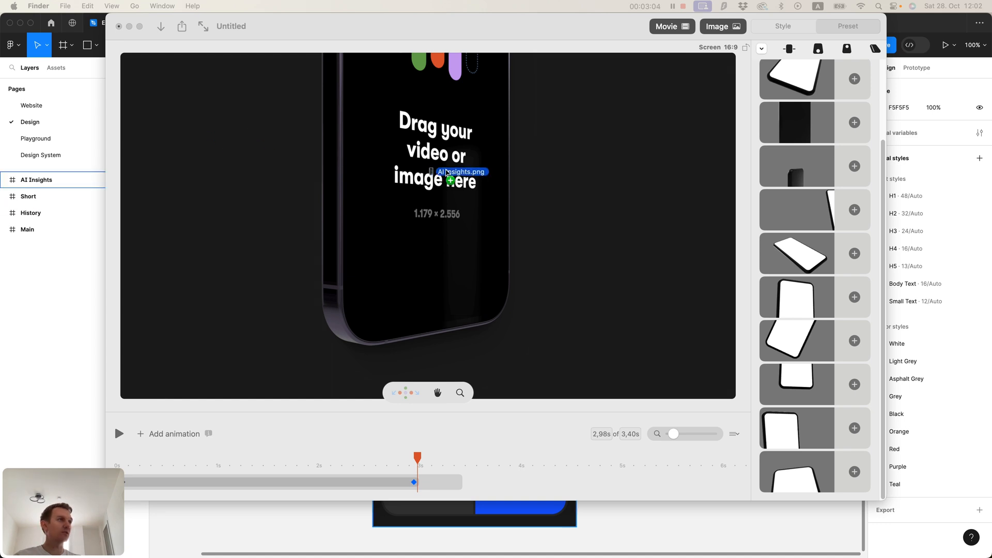
Step: Place AI Insights.png on the phone screen and shorten the animation clip to 2.97 s, then replay it
left_click_drag(417, 456, 283, 455)
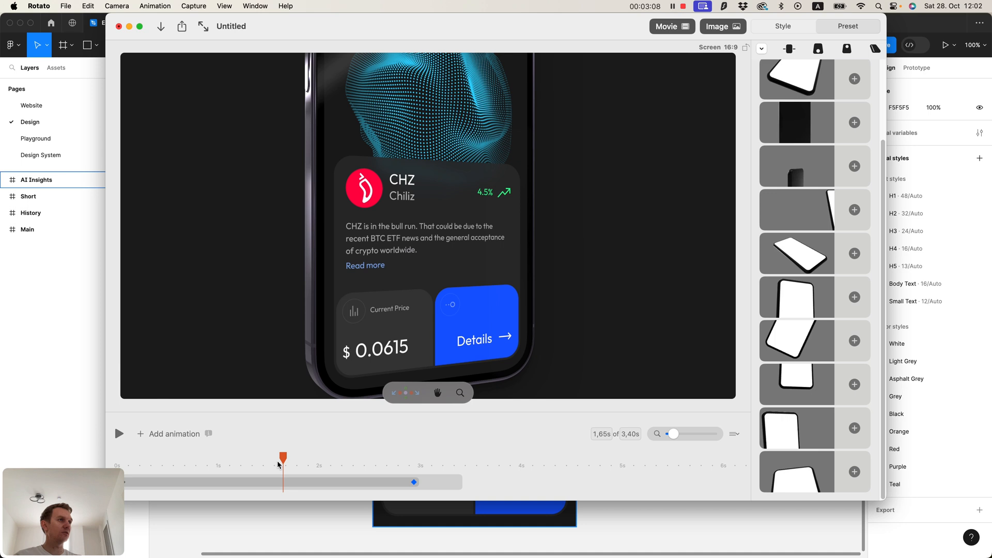
left_click_drag(283, 456, 117, 457)
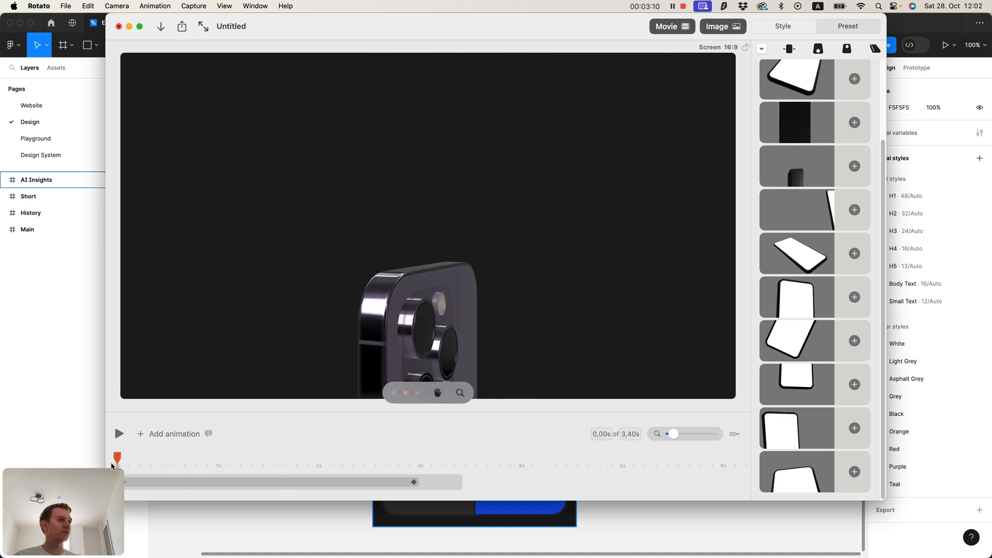
left_click_drag(117, 457, 242, 458)
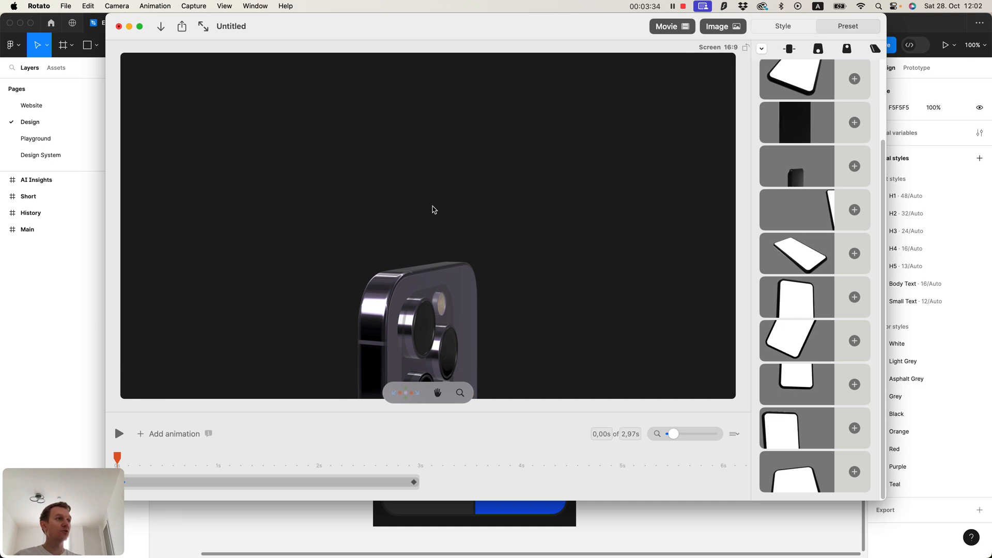
left_click(118, 433)
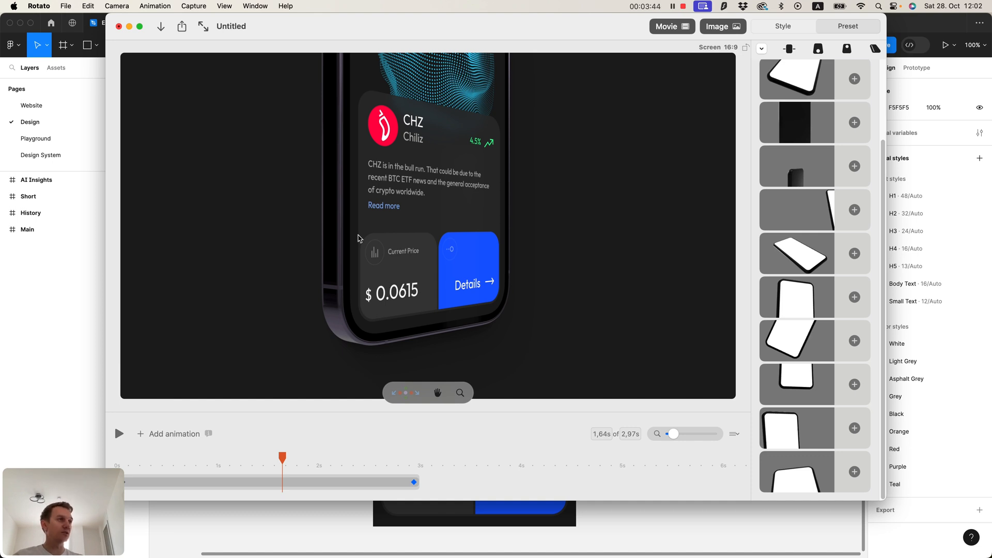
mouse_move(387, 195)
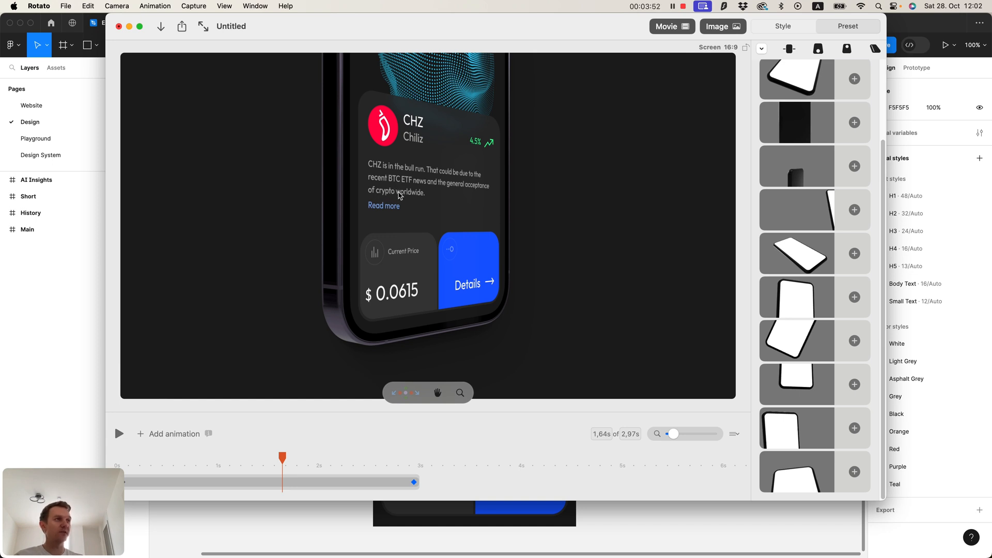
mouse_move(292, 437)
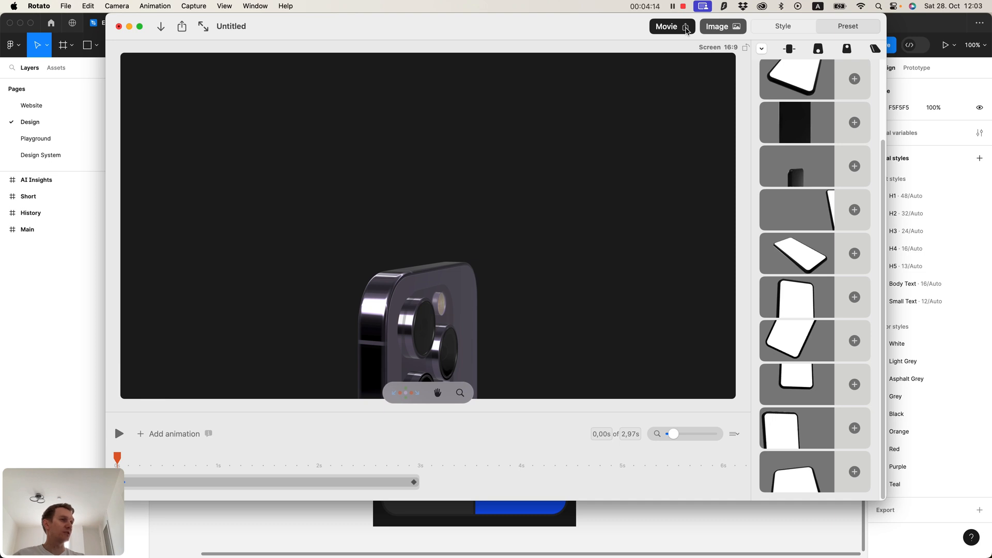
Step: Render the animation as a 1080p, 60-frame MP4 movie saved to Downloads
left_click(666, 26)
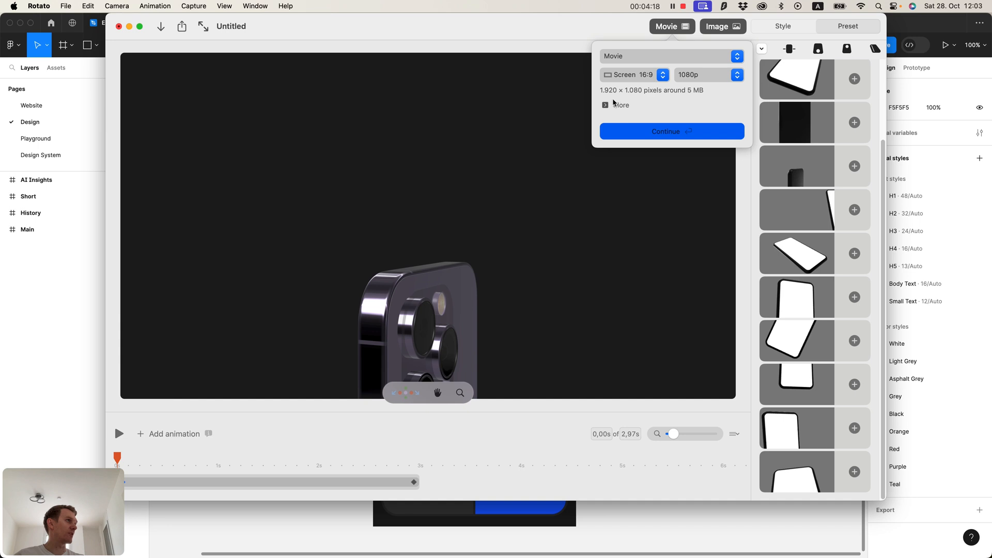
left_click(615, 105)
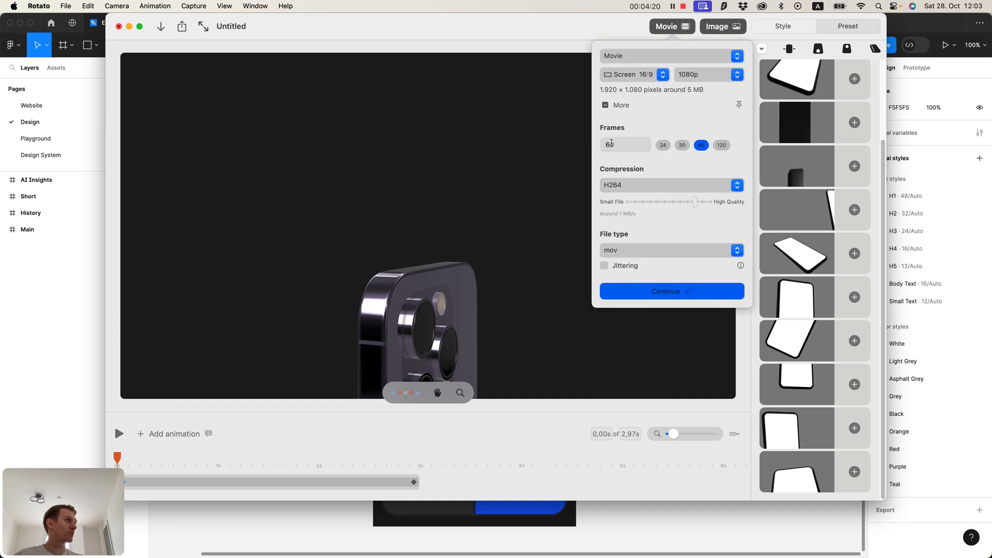
left_click(671, 250)
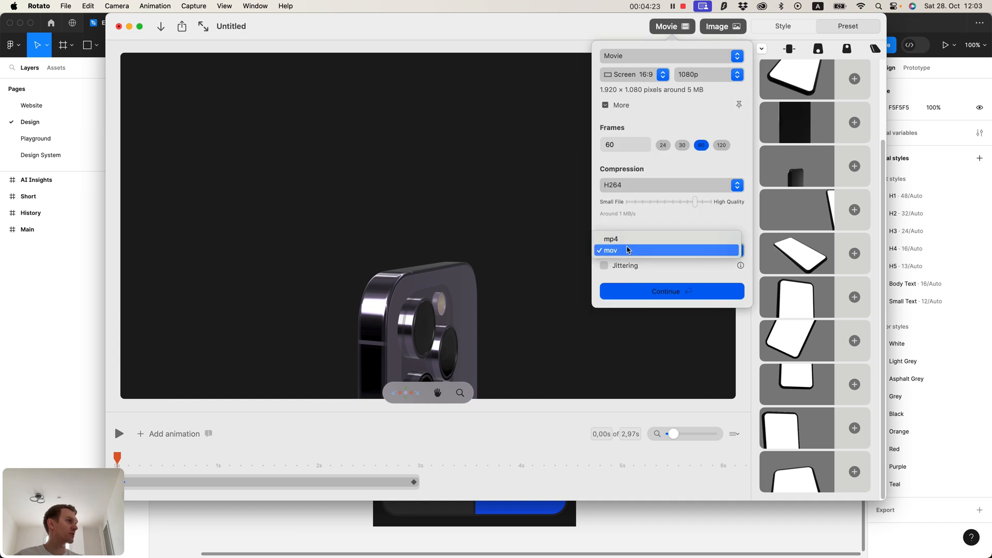
left_click(611, 239)
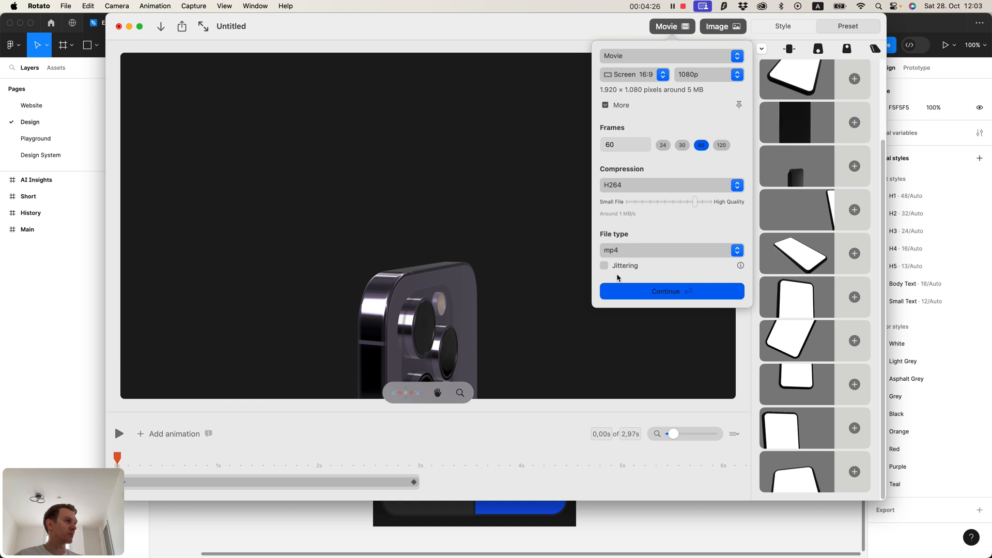
mouse_move(623, 281)
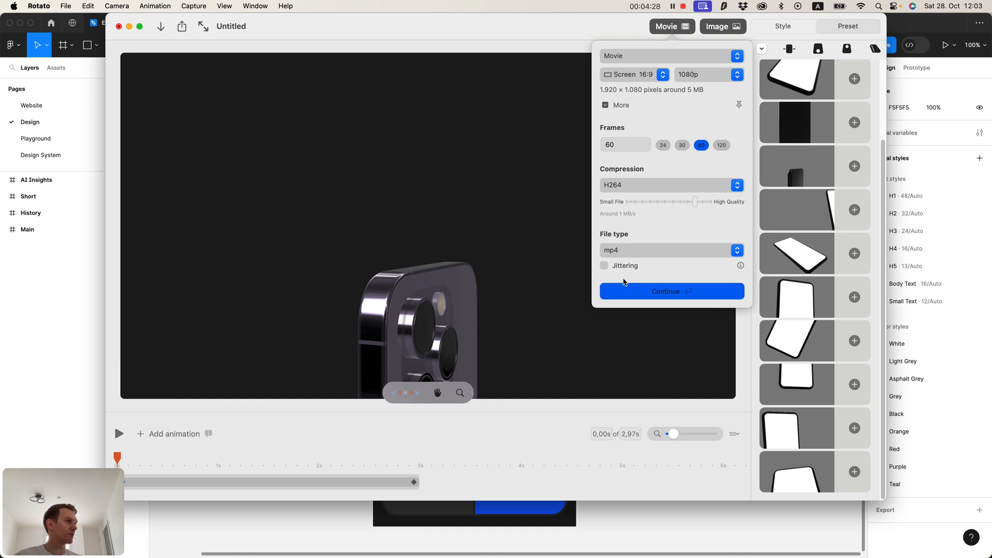
left_click(672, 292)
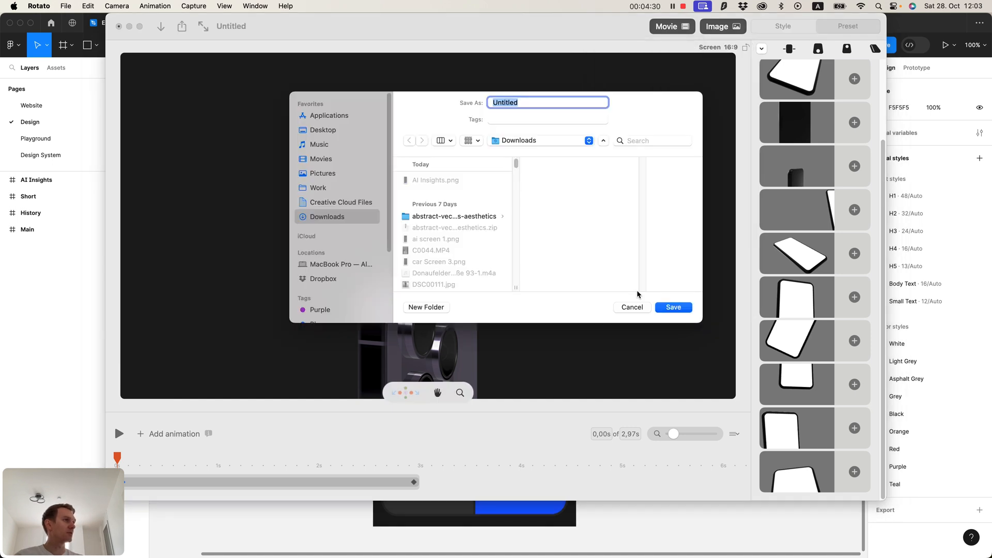
left_click(672, 307)
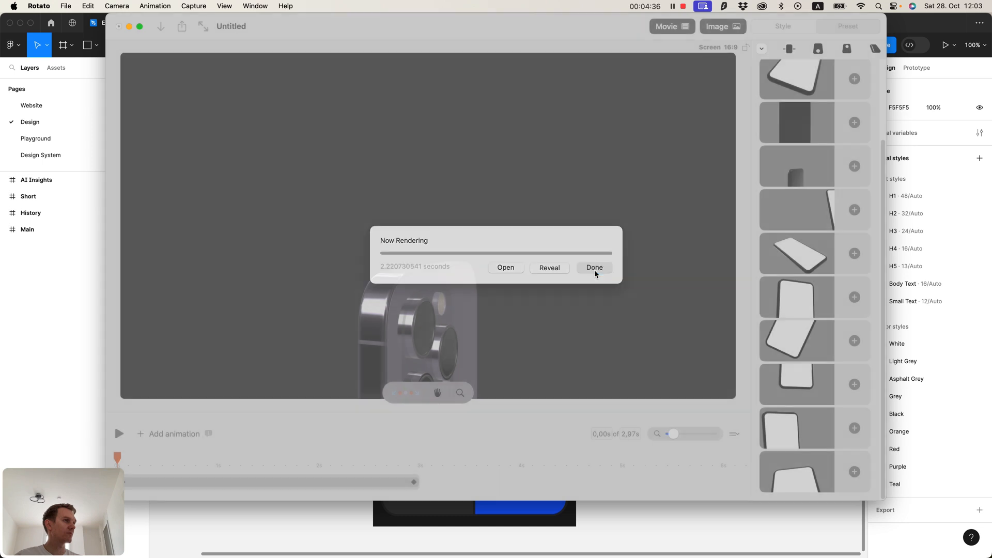
Step: Dismiss the finished render notice to return to the mockup editor
left_click(549, 266)
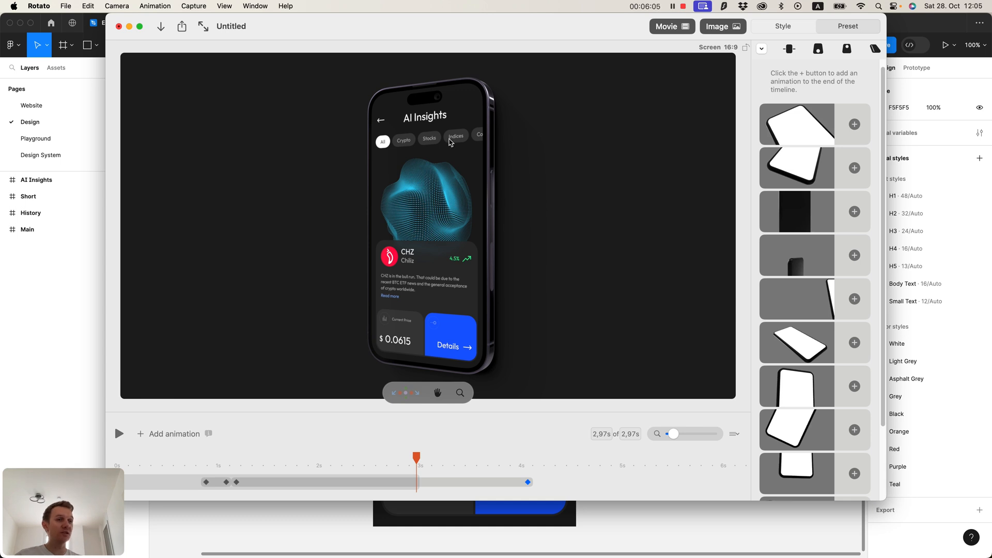
mouse_move(581, 113)
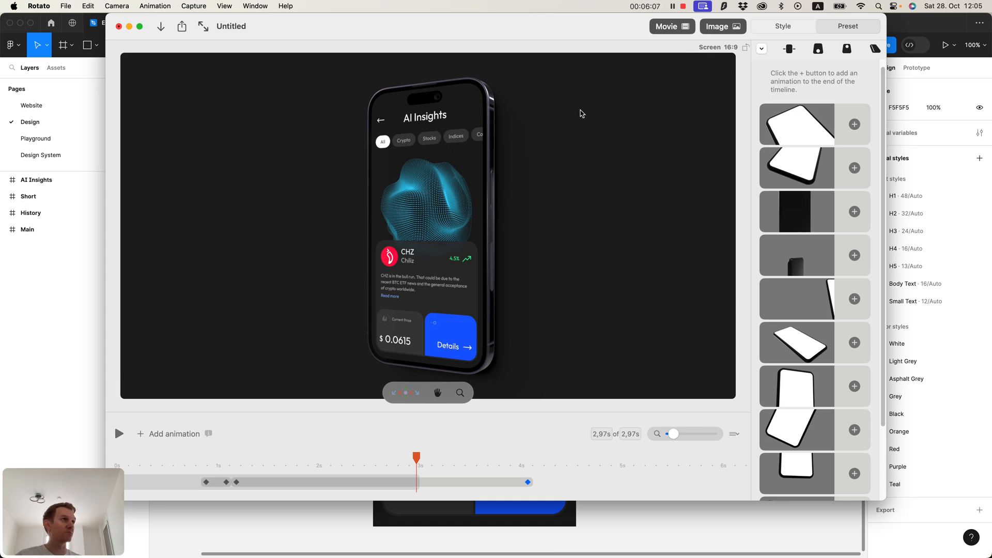
mouse_move(660, 123)
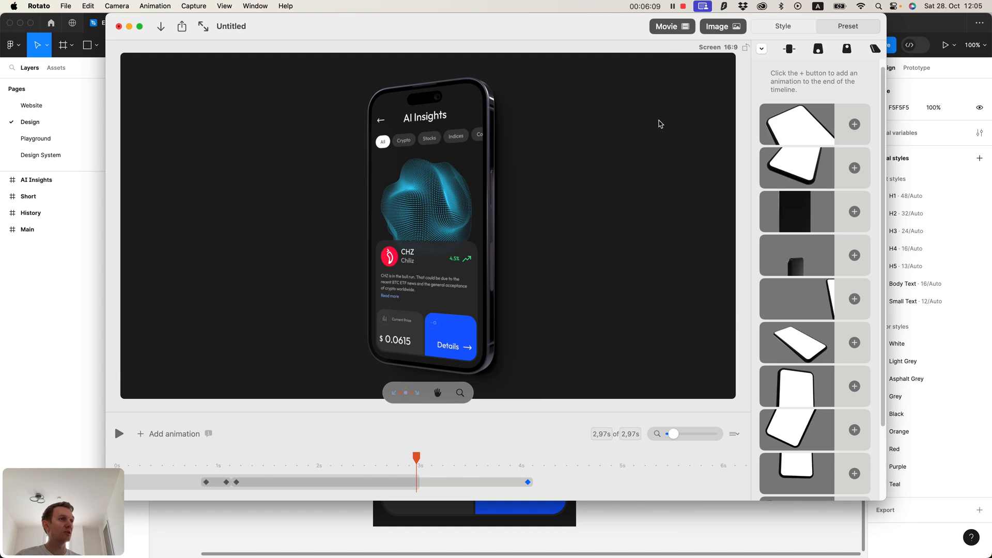
mouse_move(613, 173)
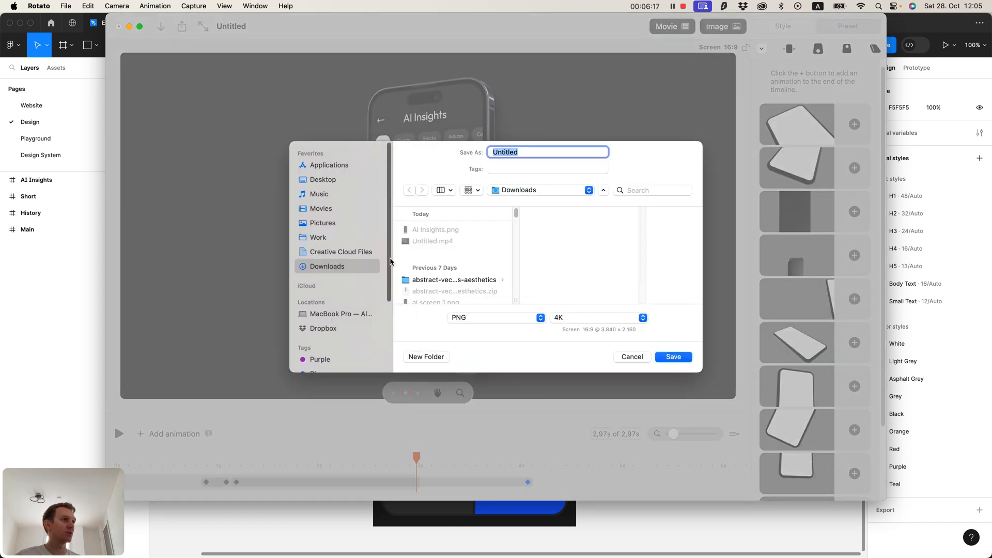
Step: Save the phone mockup as a 4K PNG named rotato in Downloads
type("rotato")
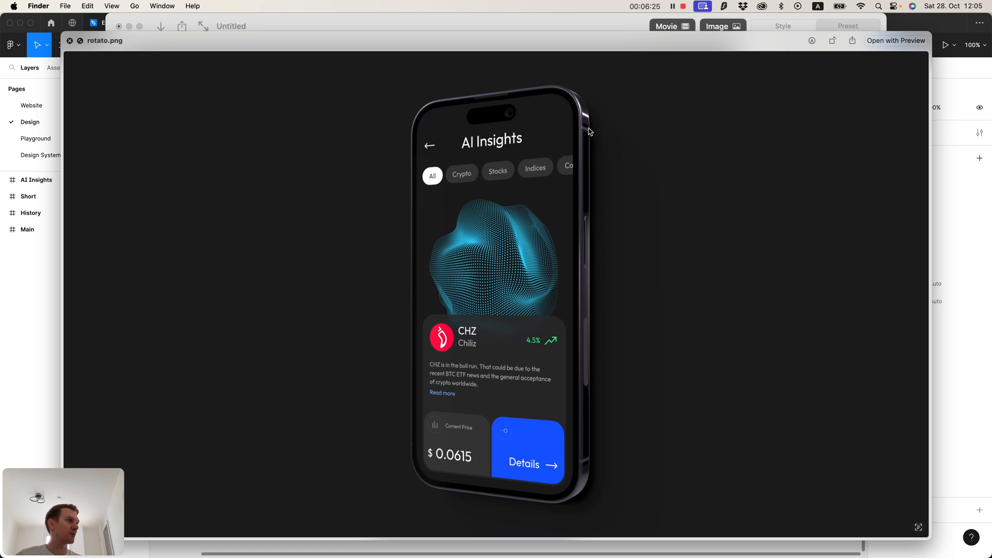
mouse_move(602, 263)
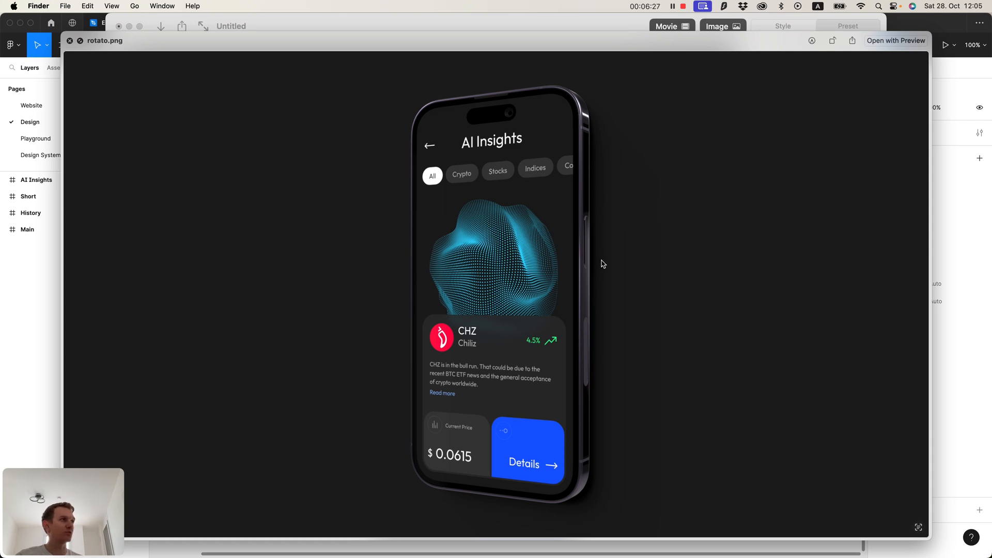
mouse_move(626, 176)
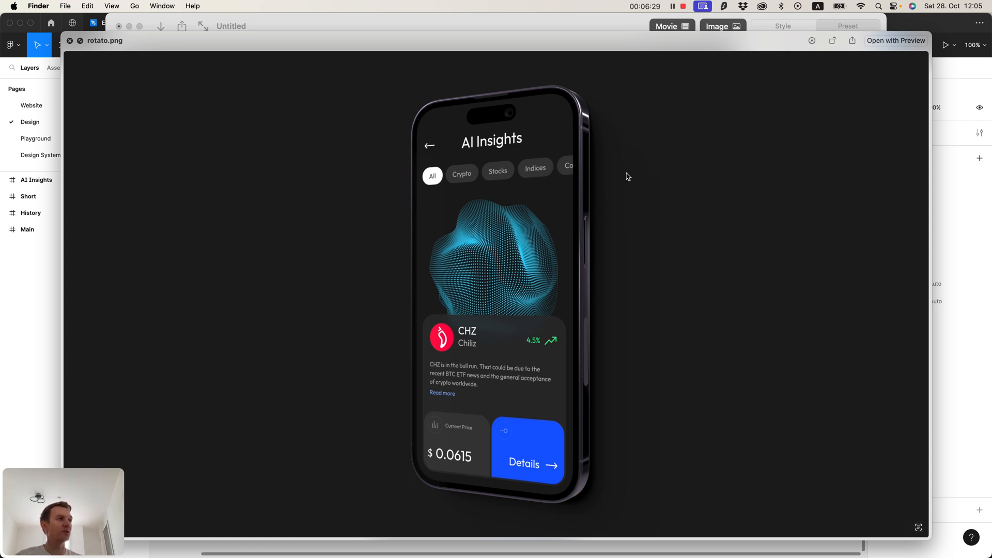